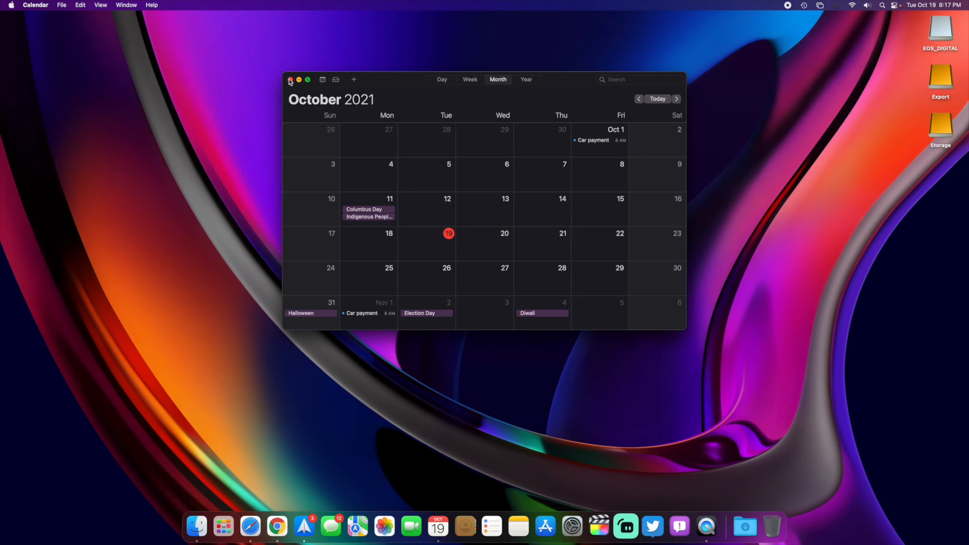
# - Close the Calendar window showing October 2021
pyautogui.click(290, 78)
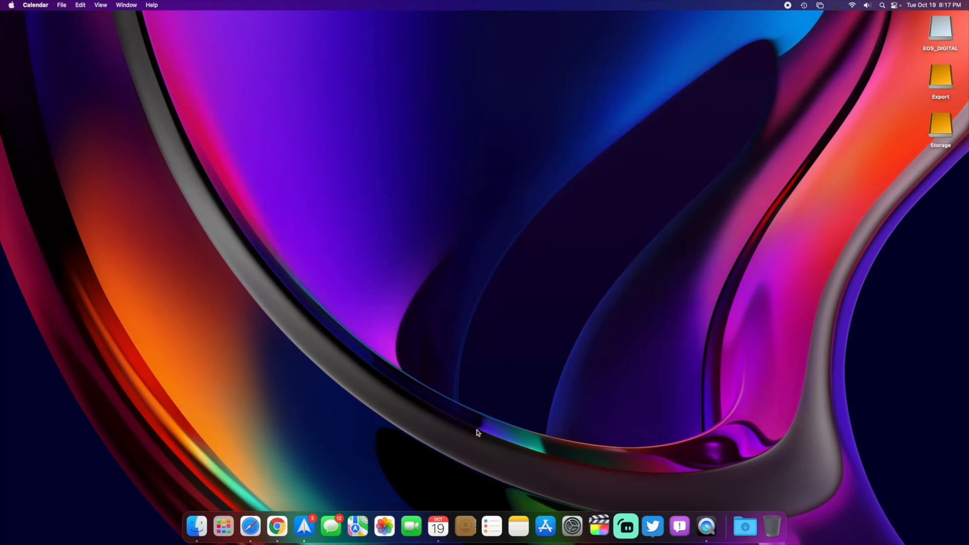
# - Launch System Preferences from the Dock and return to the Show All overview via Displays
pyautogui.click(571, 527)
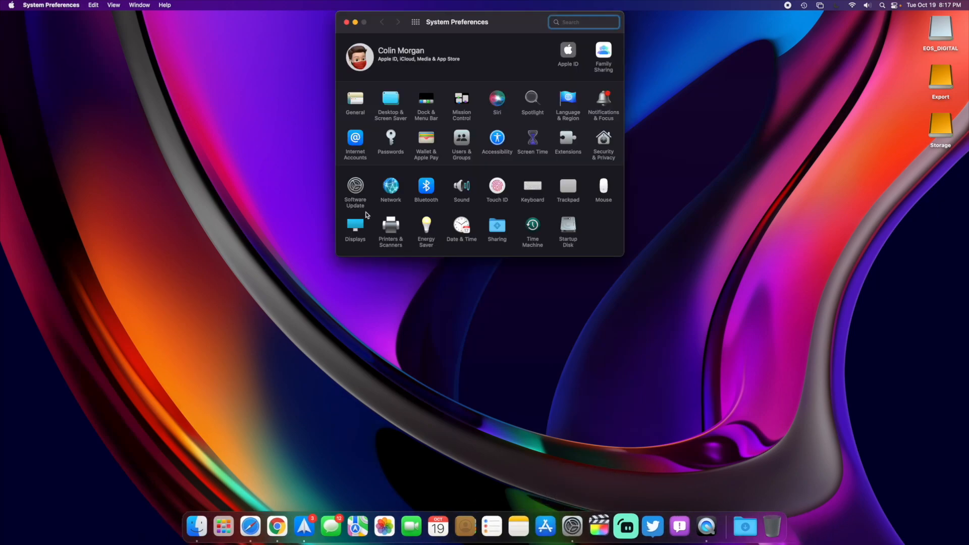
pyautogui.moveTo(449, 200)
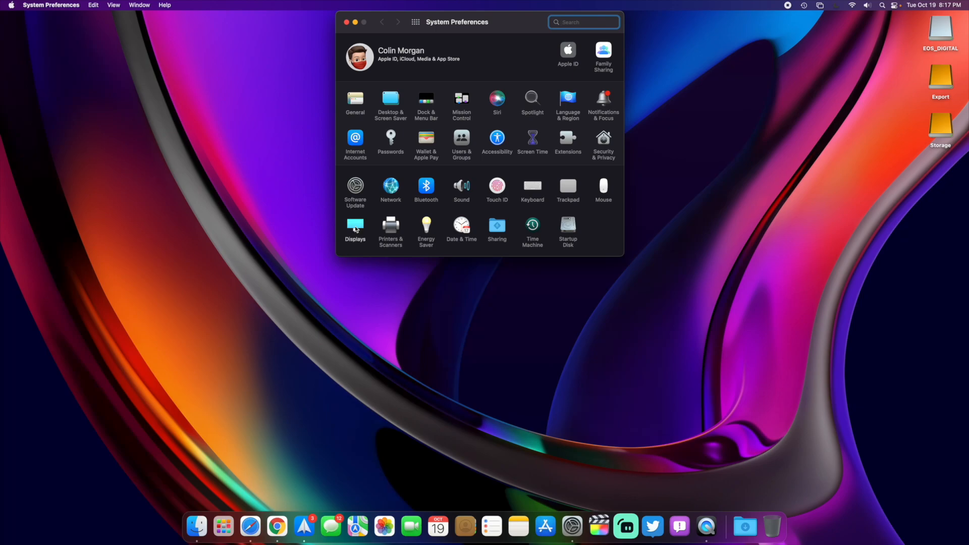
pyautogui.click(356, 227)
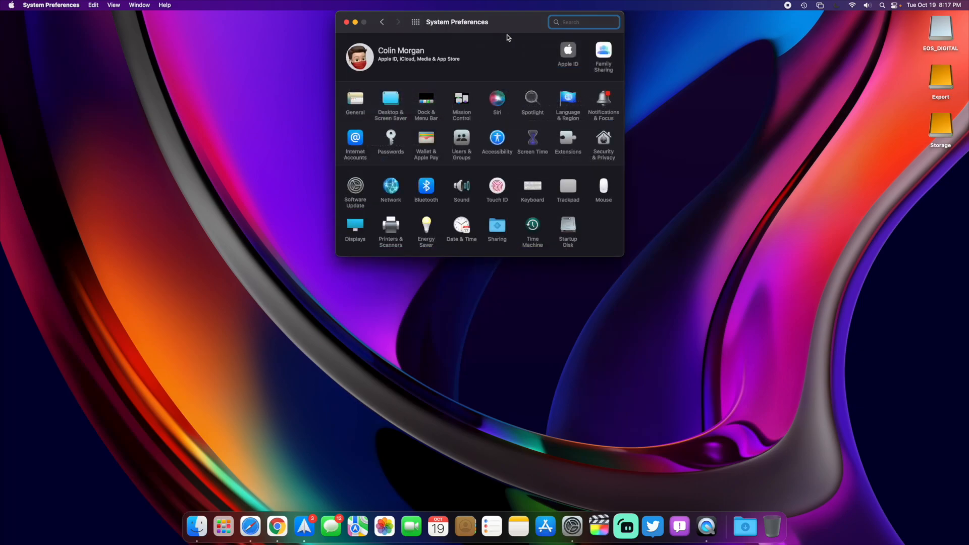
# - Search the preferences for "univ" and pick the Universal Control suggestion
pyautogui.write('univ')
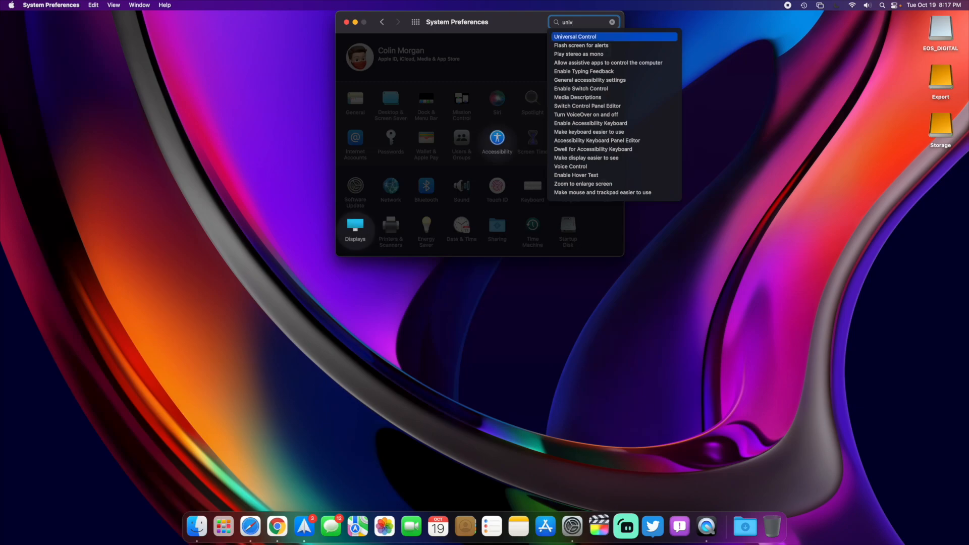
pyautogui.click(355, 227)
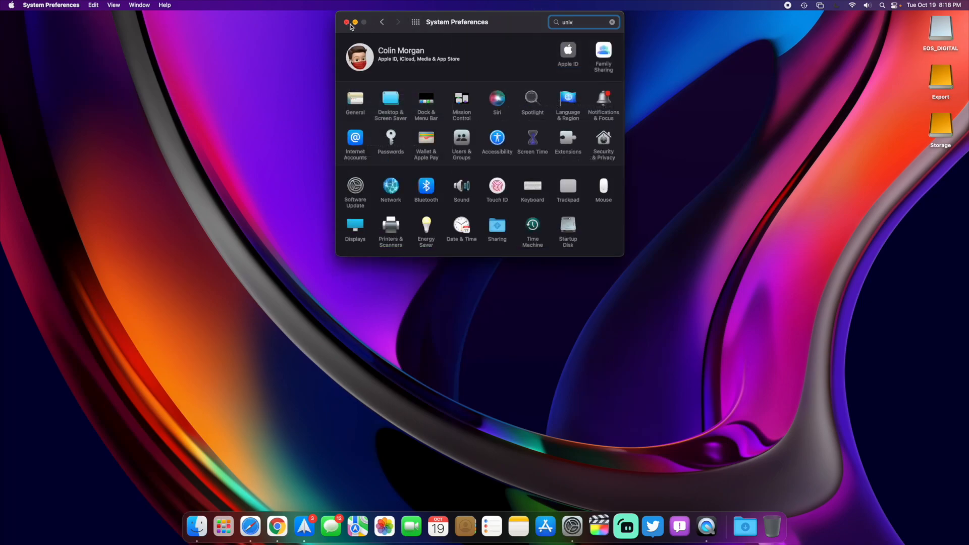
# - View the Monterey screen saver, check the Desktop pictures, then close System Preferences
pyautogui.click(346, 22)
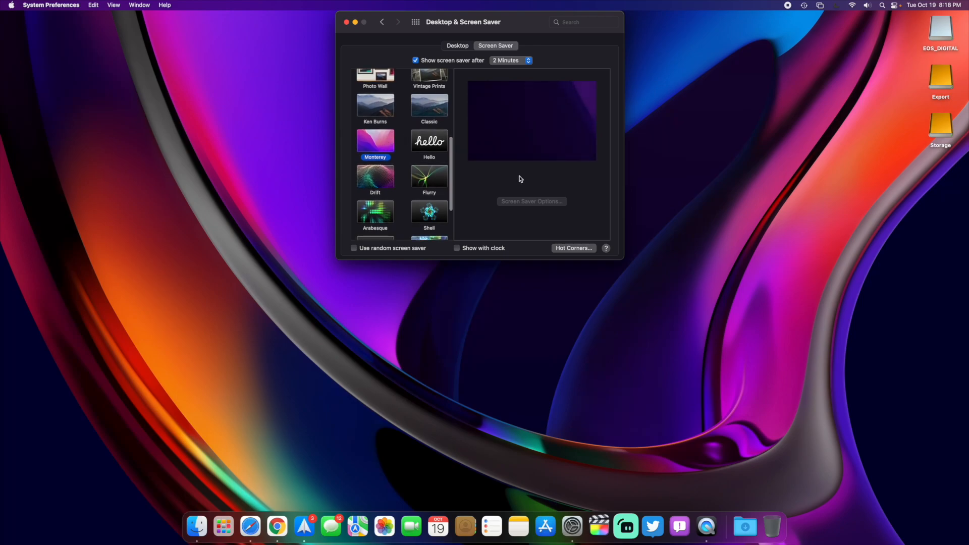
pyautogui.moveTo(525, 132)
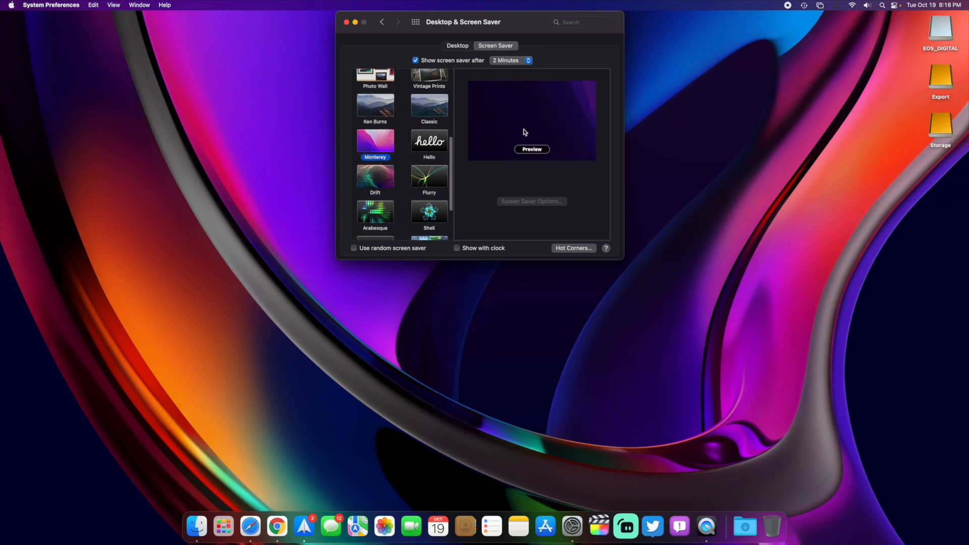
pyautogui.click(458, 45)
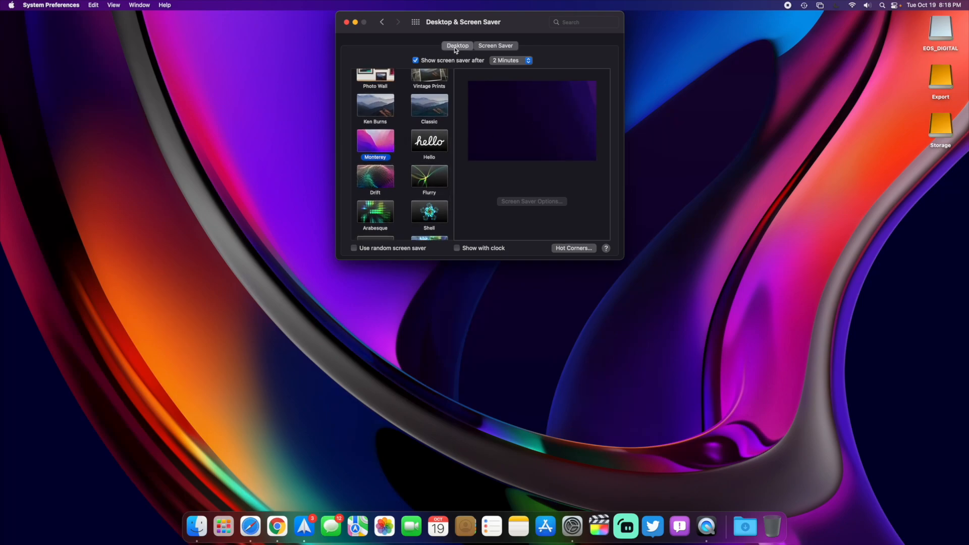
pyautogui.click(457, 45)
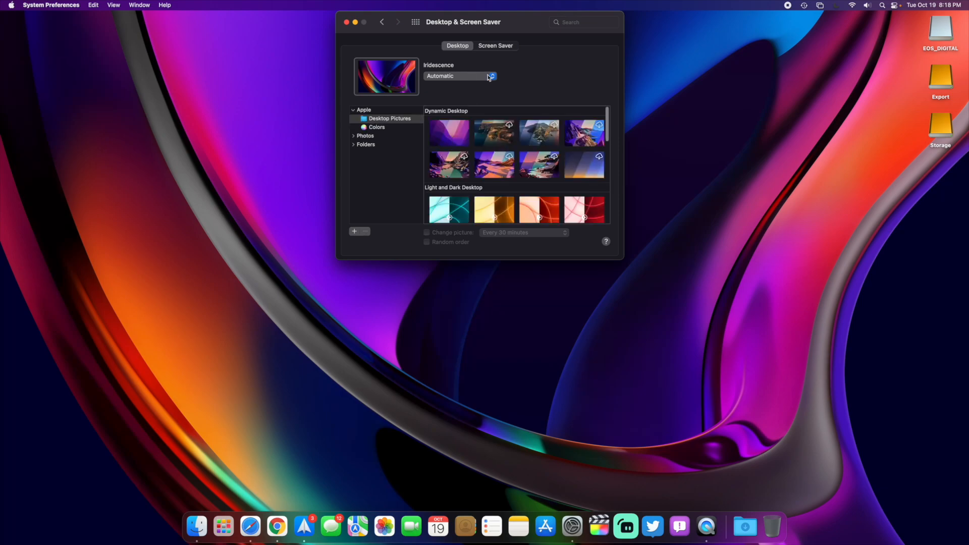
pyautogui.click(347, 22)
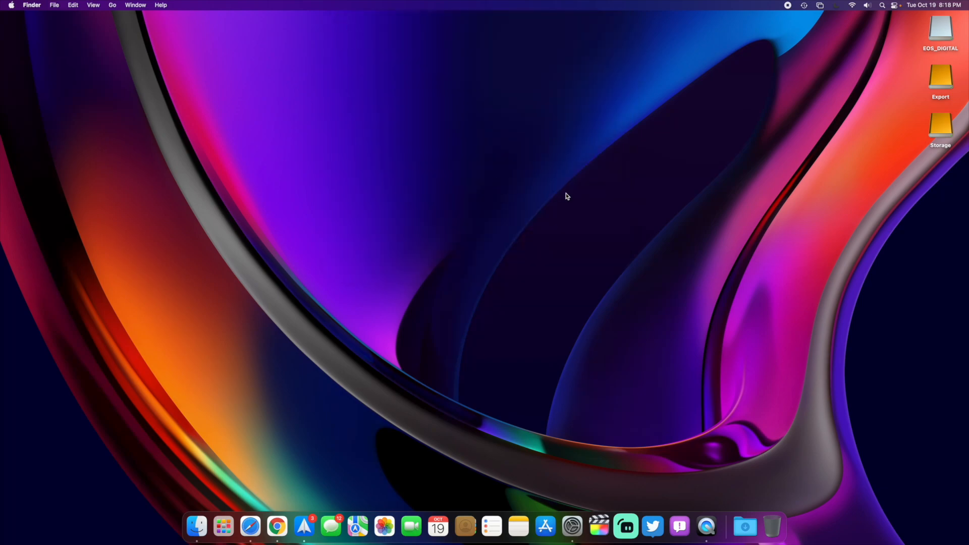
pyautogui.moveTo(614, 262)
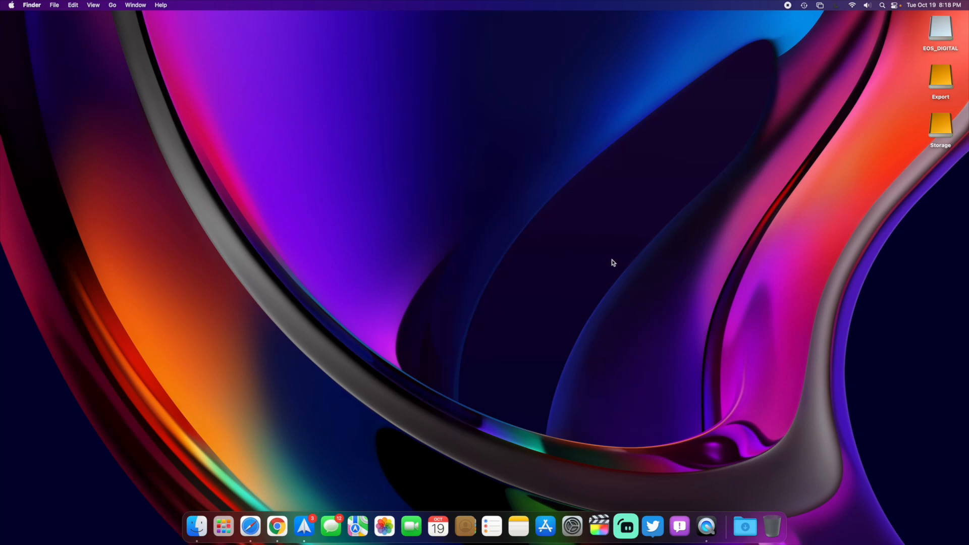
pyautogui.moveTo(814, 100)
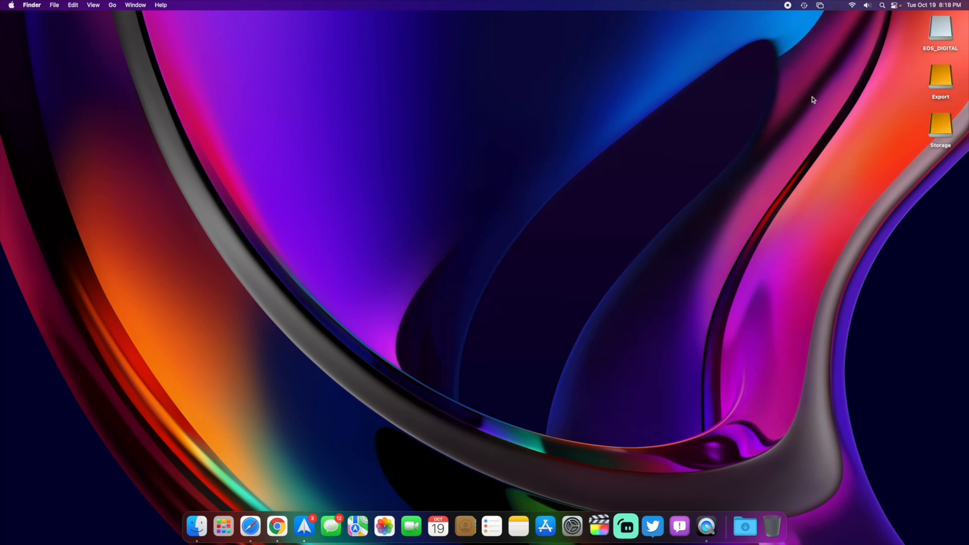